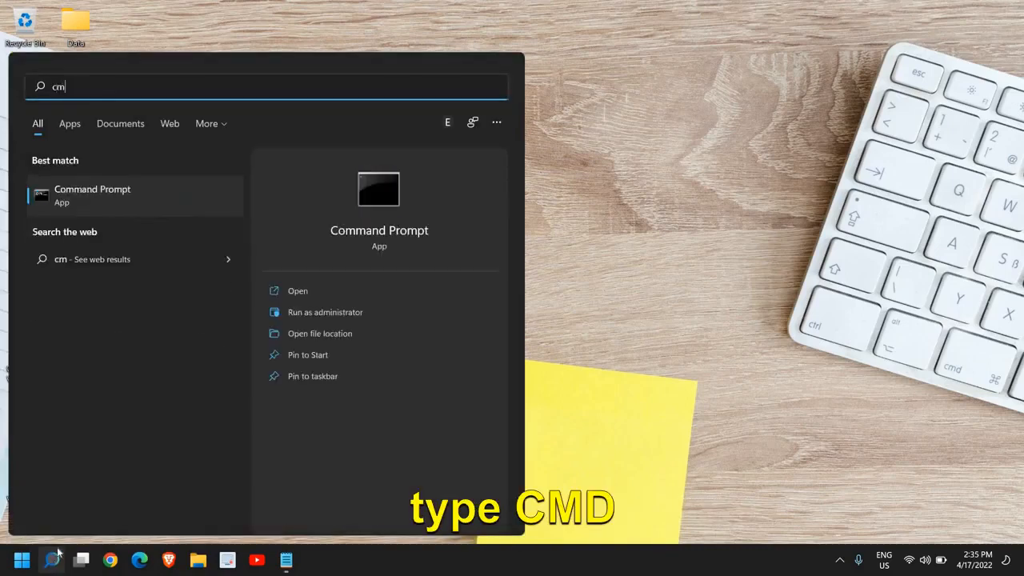
# Launch Command Prompt as administrator from Start search.
pyautogui.write('d')
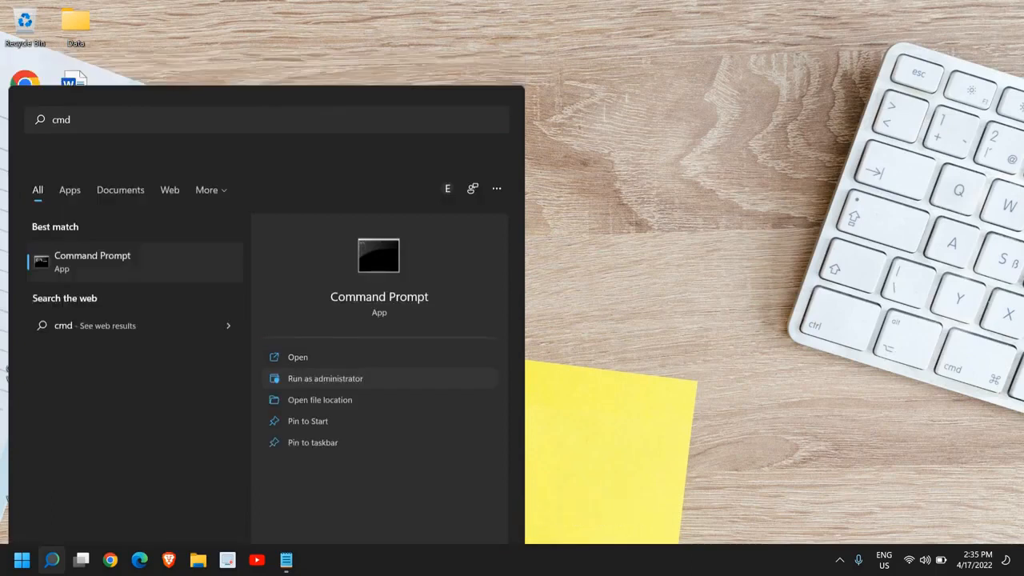
pyautogui.click(325, 378)
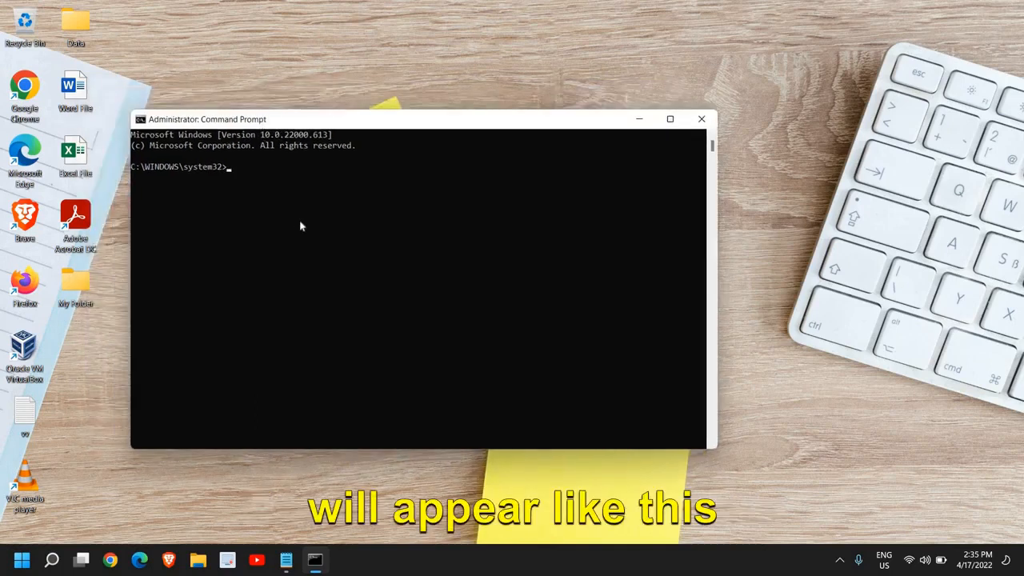
# Run gpupdate to refresh computer and user group policy, then close Command Prompt.
pyautogui.write('gpu')
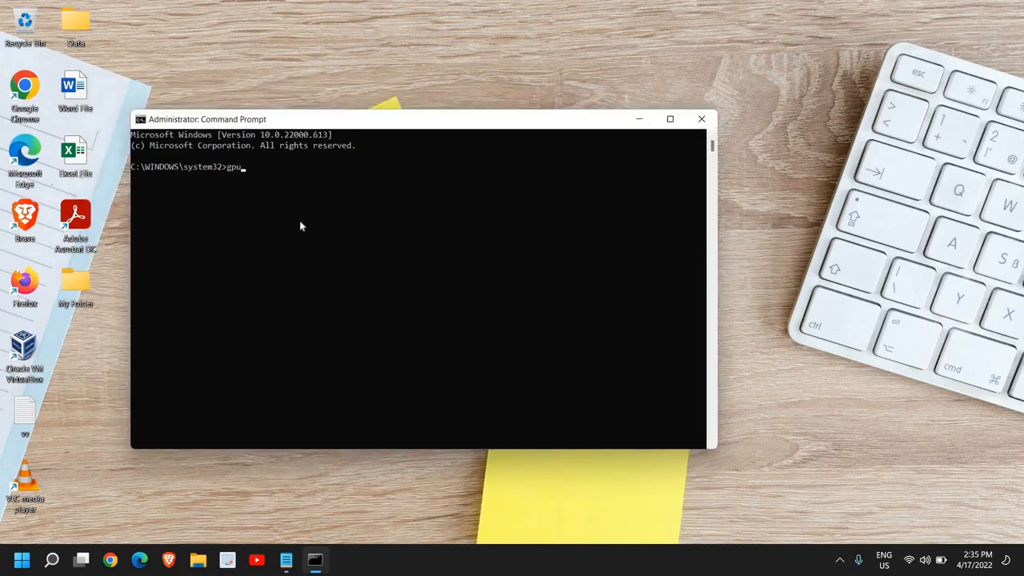
pyautogui.write('pdate')
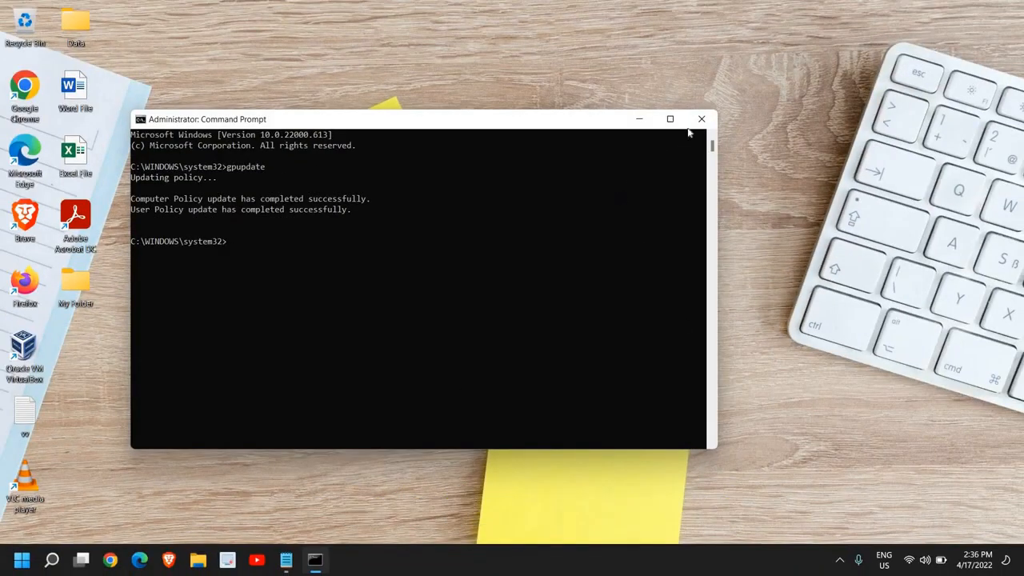
pyautogui.click(701, 119)
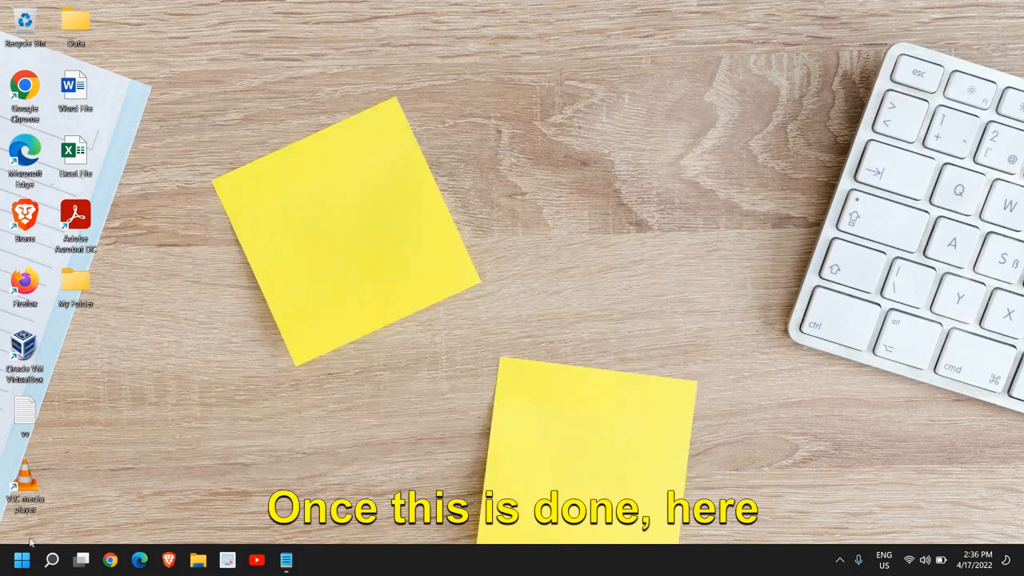
# Open the Services console by searching 'services' from Start.
pyautogui.click(51, 560)
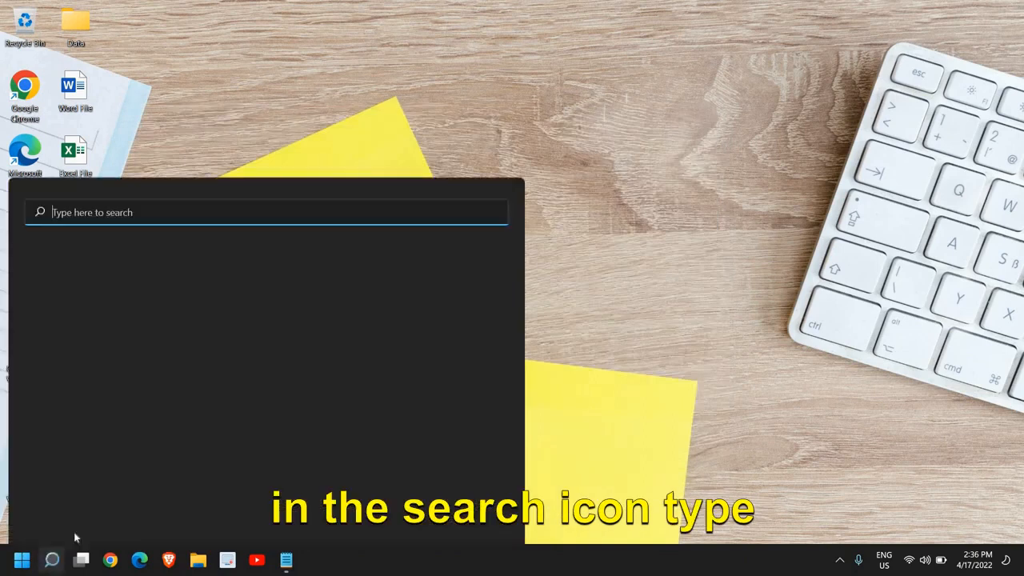
pyautogui.write('services')
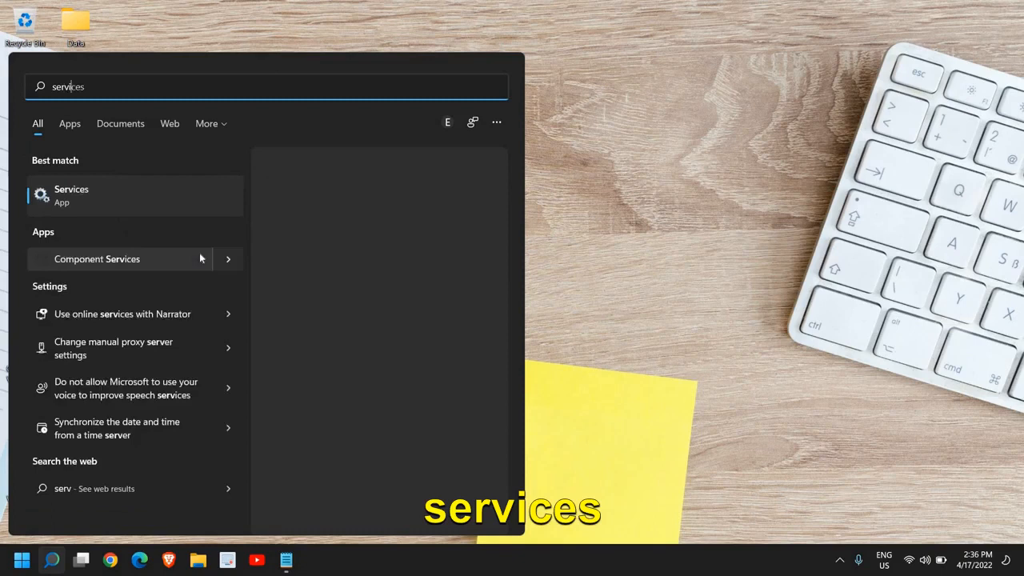
pyautogui.click(70, 195)
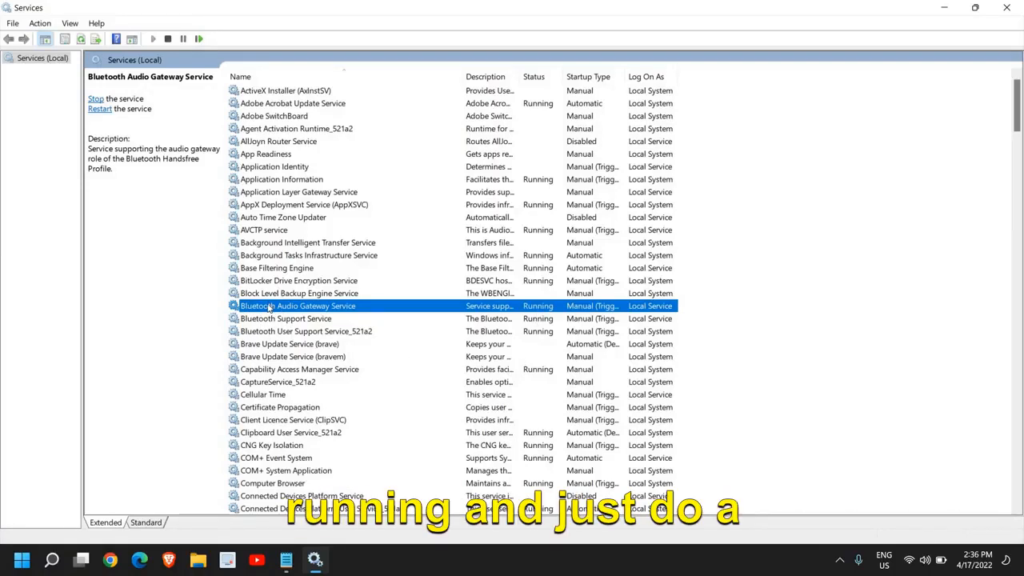
# Set Bluetooth Audio Gateway Service startup type to Automatic and apply it.
pyautogui.doubleClick(298, 305)
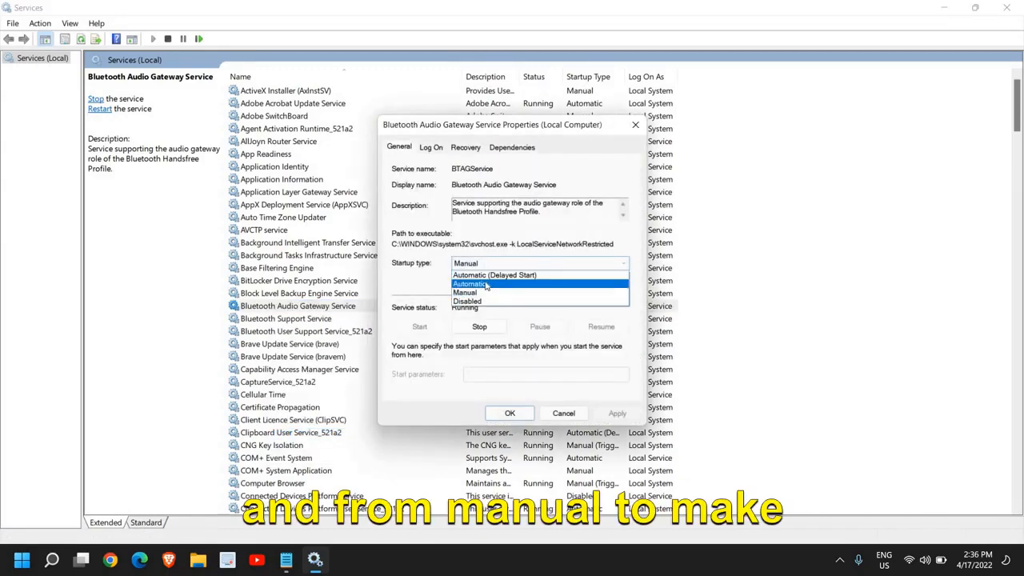
pyautogui.click(471, 285)
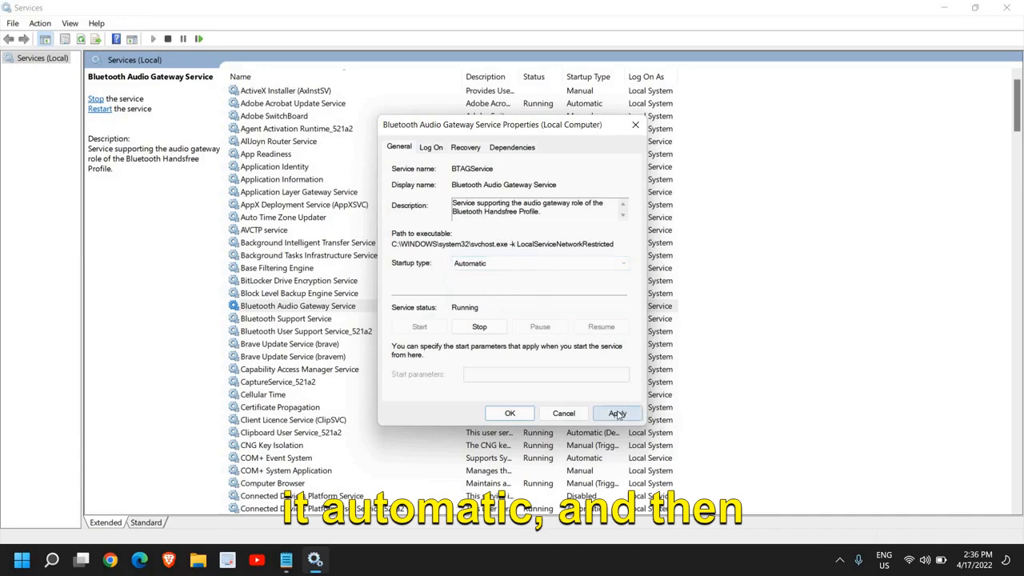
pyautogui.click(509, 413)
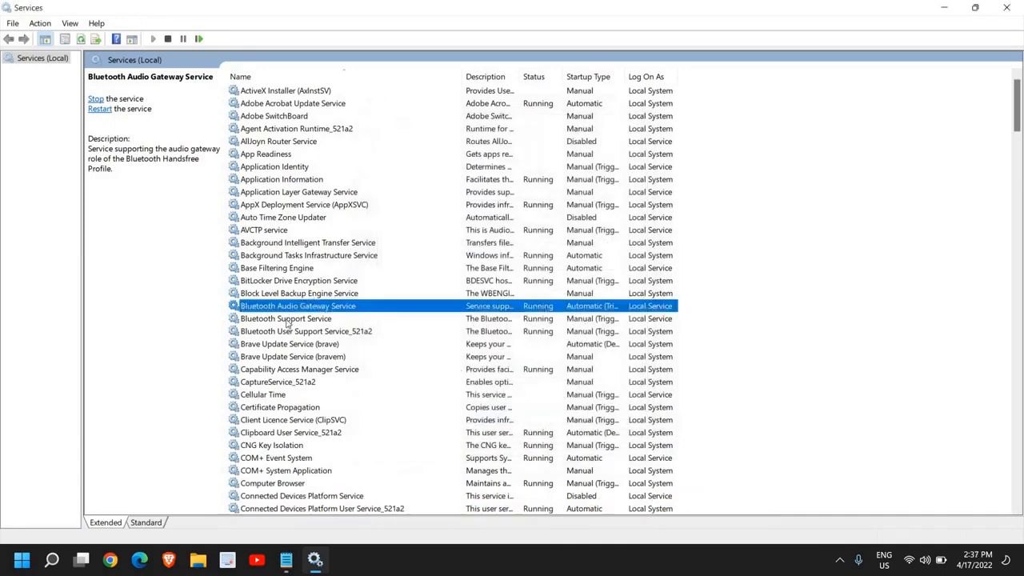
# Set Bluetooth Support Service startup type to Automatic via its Properties.
pyautogui.rightClick(285, 319)
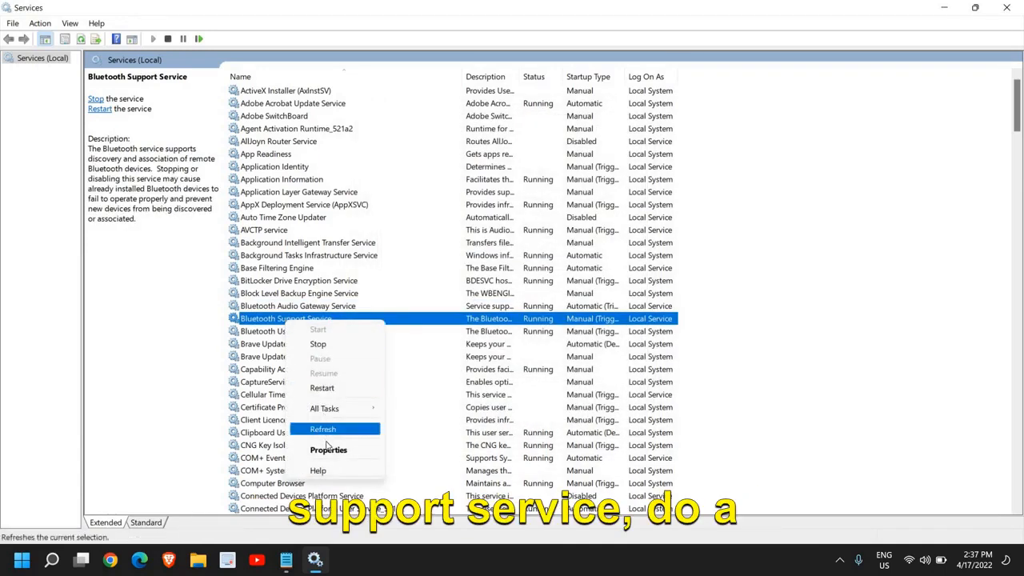
pyautogui.click(328, 449)
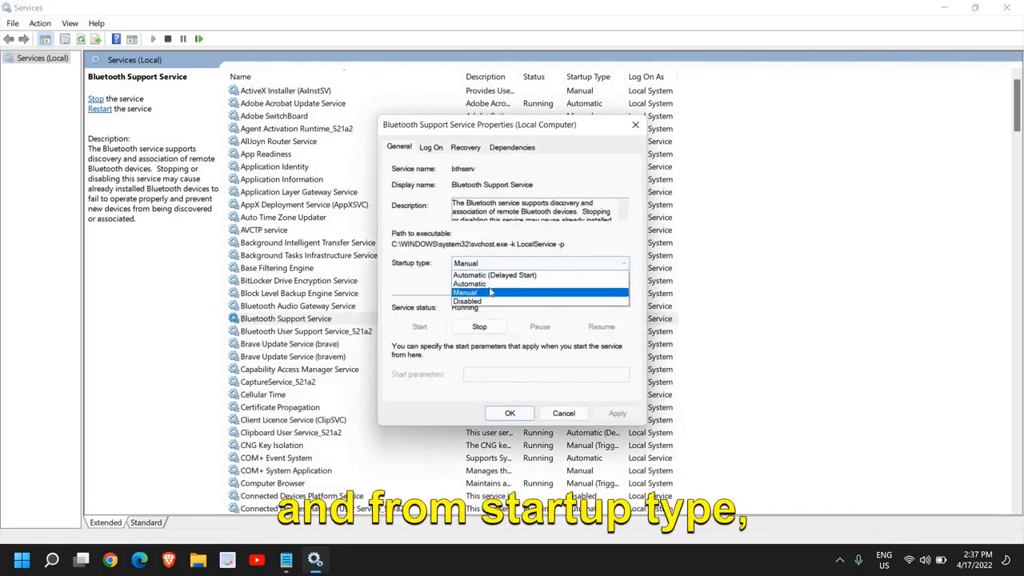
pyautogui.click(469, 285)
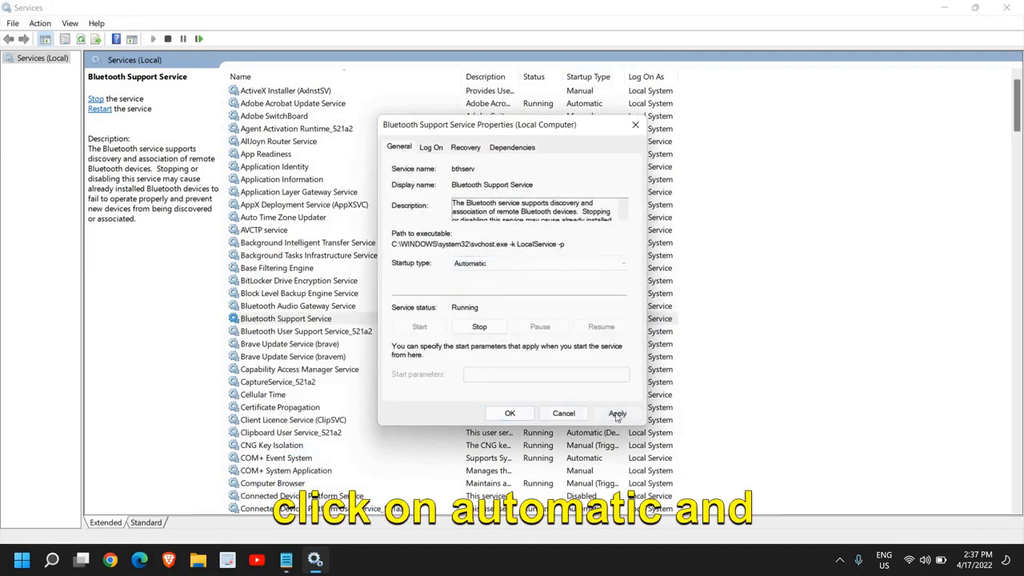
pyautogui.rightClick(307, 330)
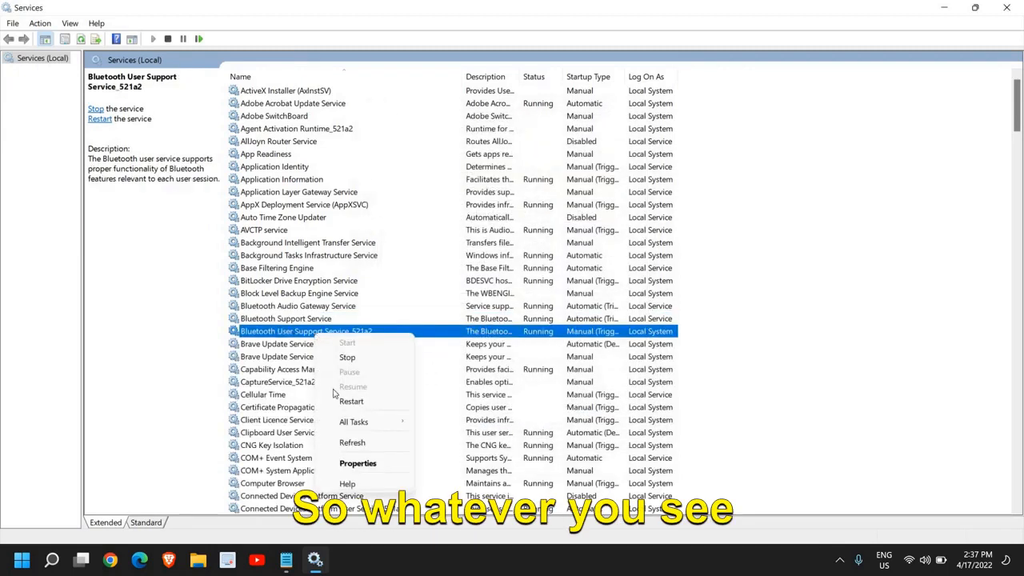
# Review Bluetooth User Support Service startup choices and bring up Audio Gateway Service actions.
pyautogui.click(359, 464)
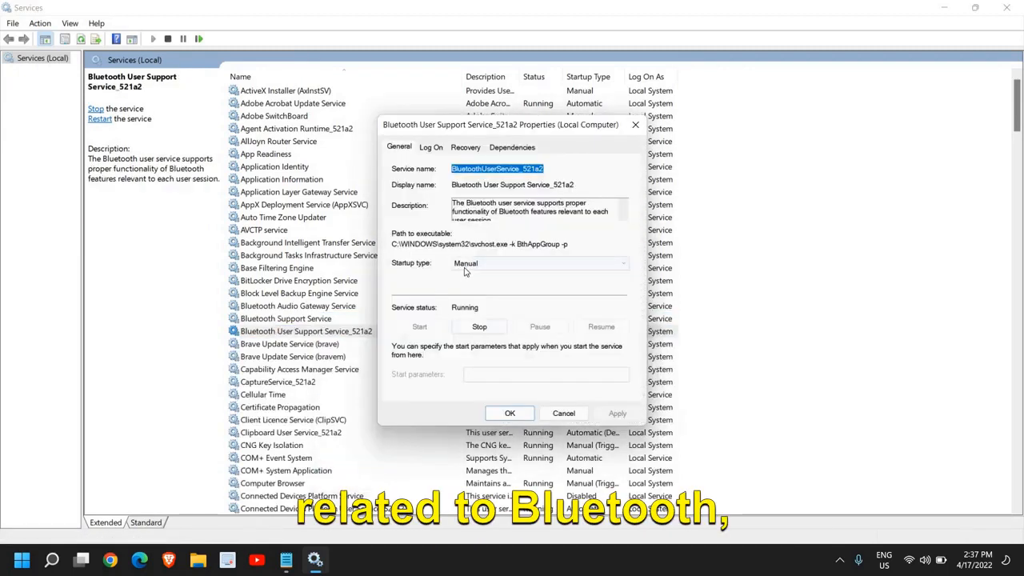
pyautogui.click(541, 263)
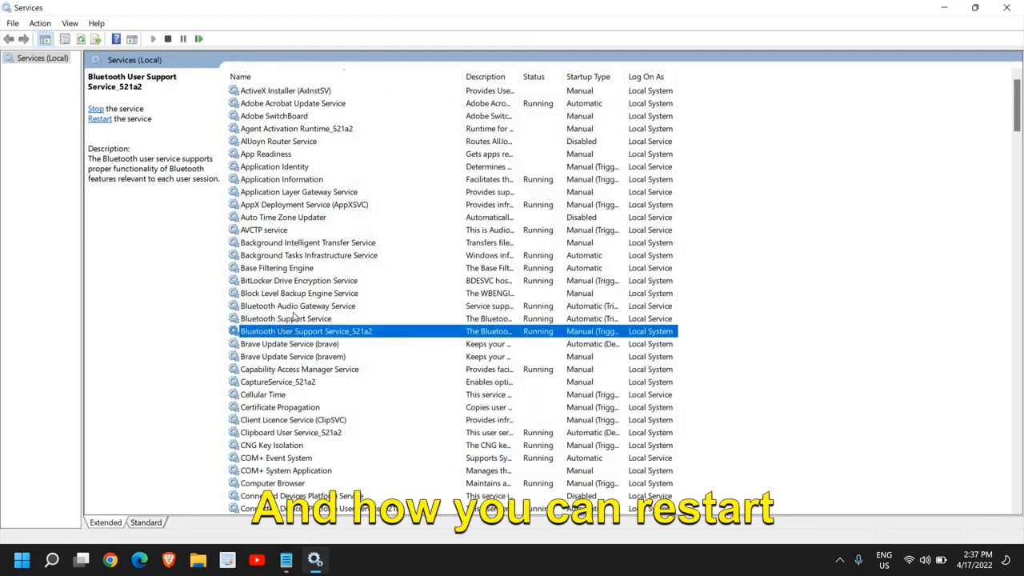
pyautogui.rightClick(298, 306)
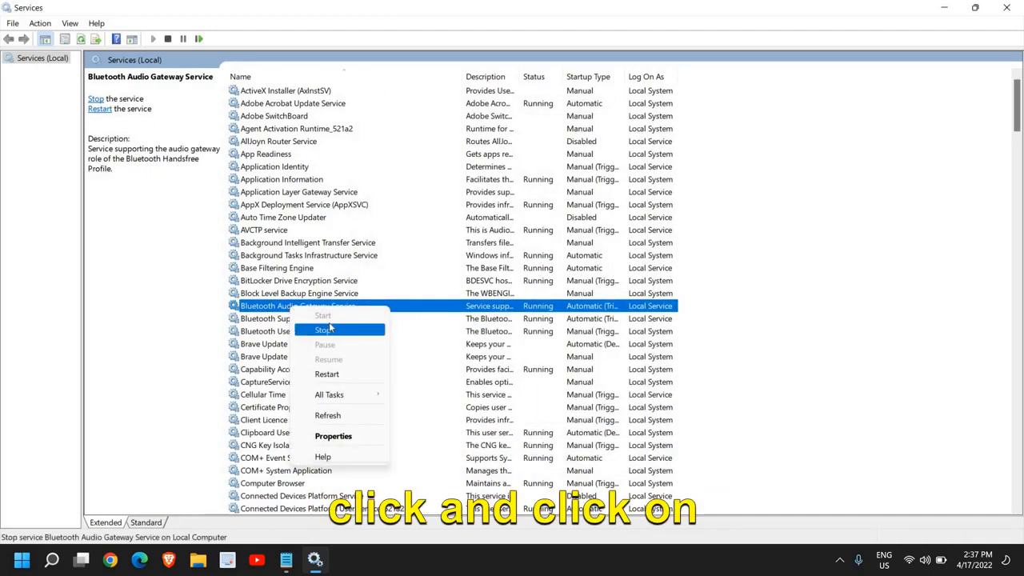
pyautogui.moveTo(327, 374)
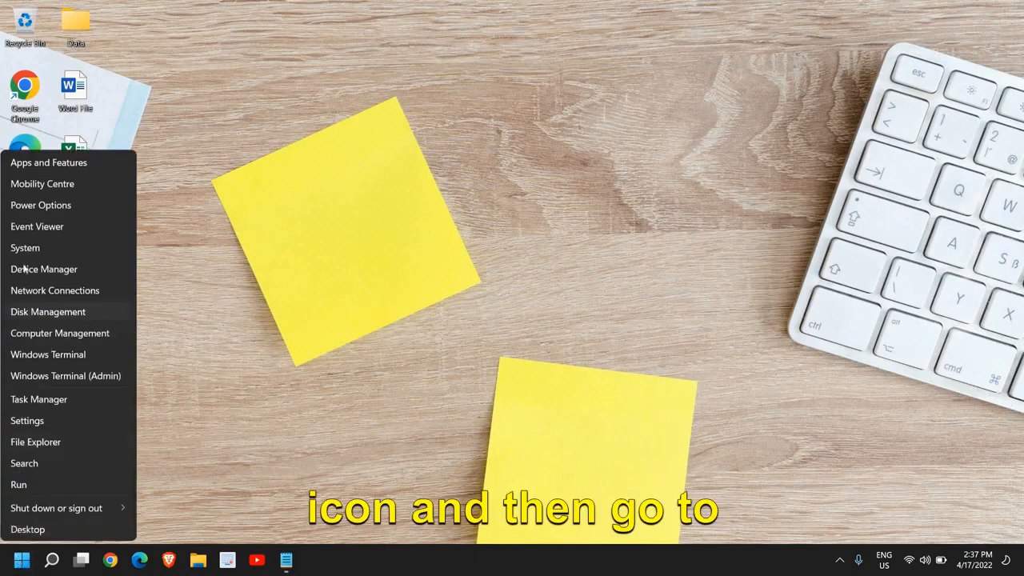
# In Device Manager, search automatically for a newer Bluetooth Device (RFCOMM Protocol TDI) driver.
pyautogui.click(45, 269)
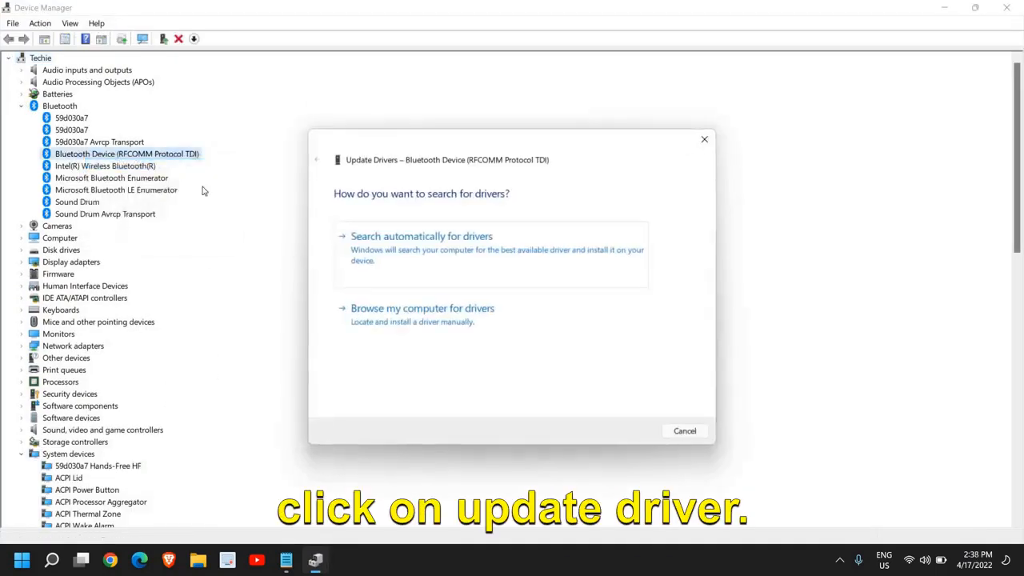
pyautogui.click(421, 237)
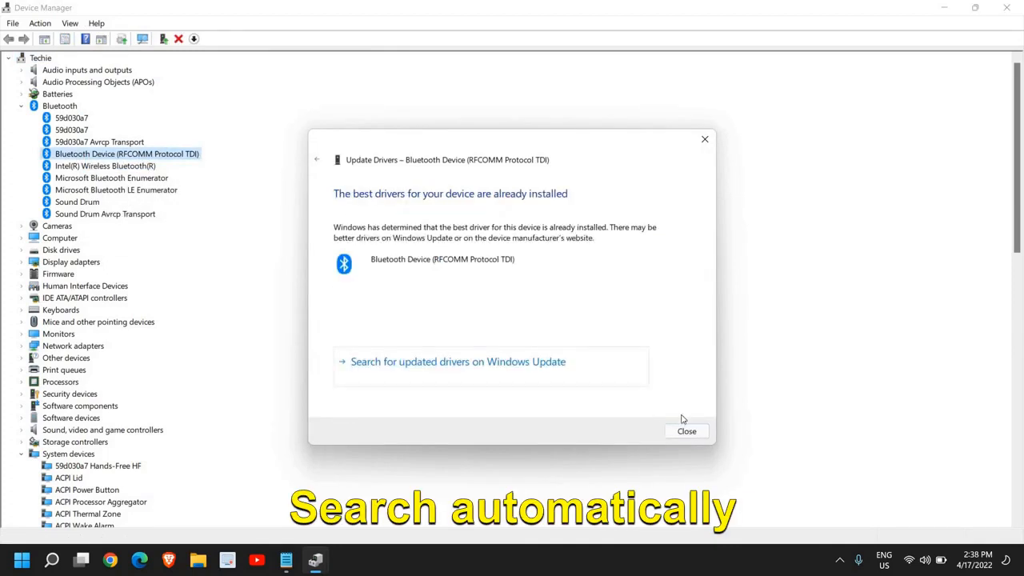
pyautogui.click(686, 432)
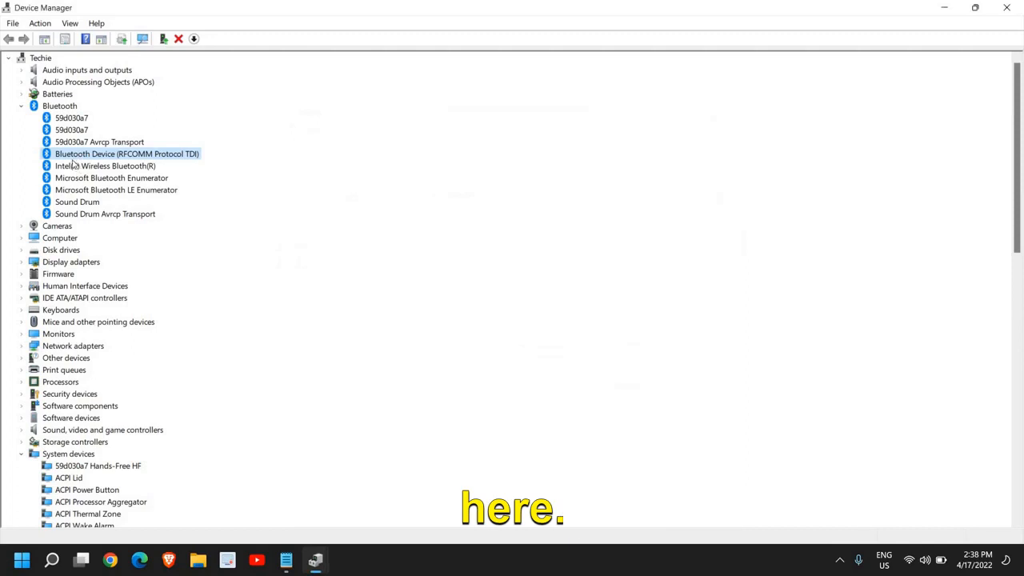
# Search automatically for a newer Intel(R) Wireless Bluetooth(R) driver, then close Device Manager.
pyautogui.click(105, 165)
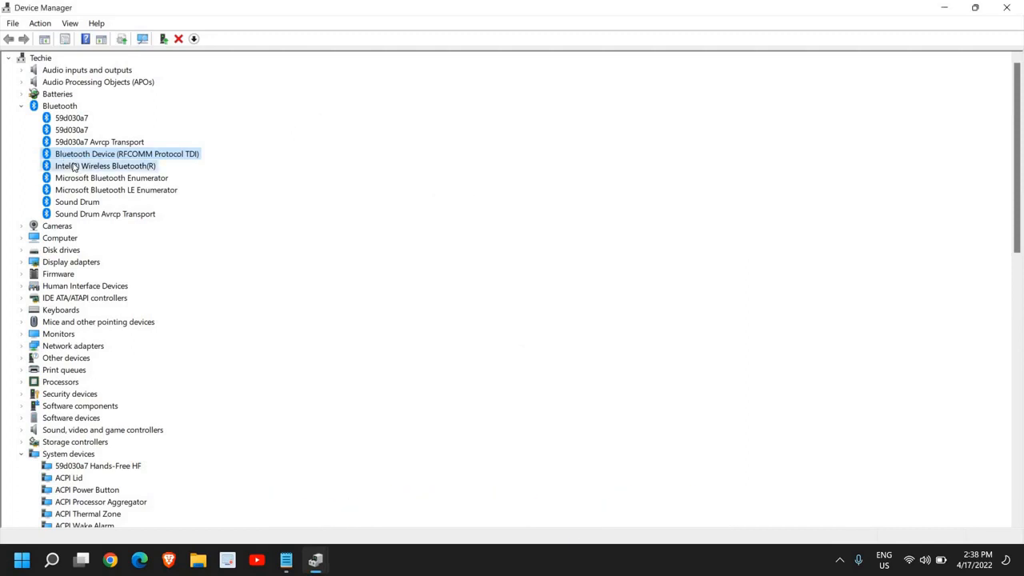
pyautogui.rightClick(106, 165)
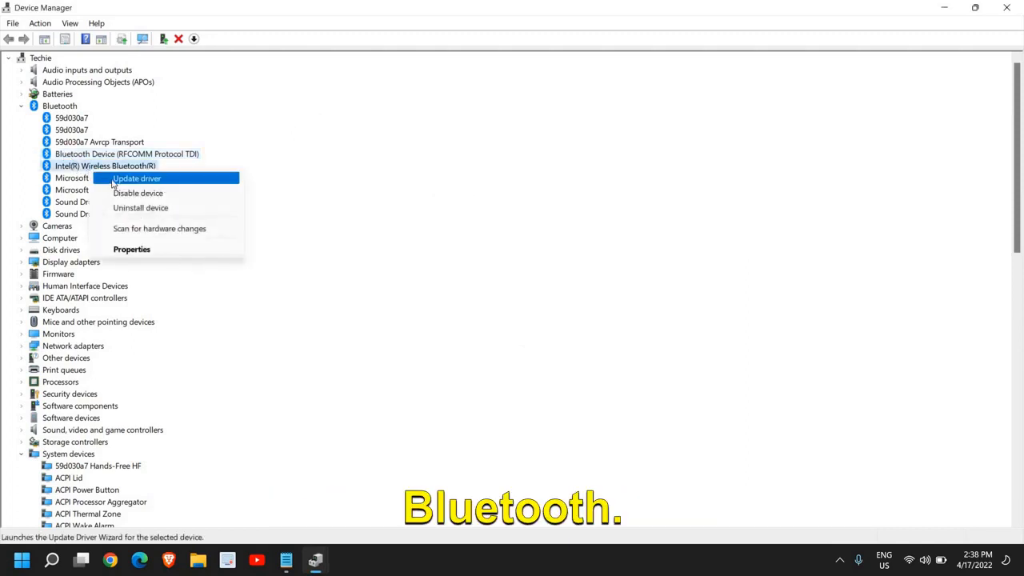
pyautogui.click(137, 177)
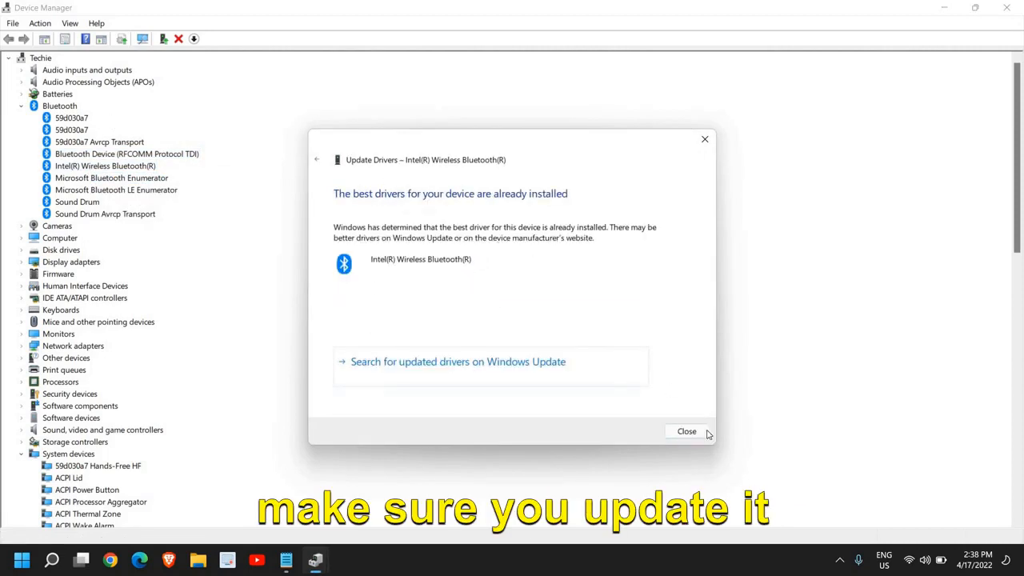
pyautogui.click(686, 432)
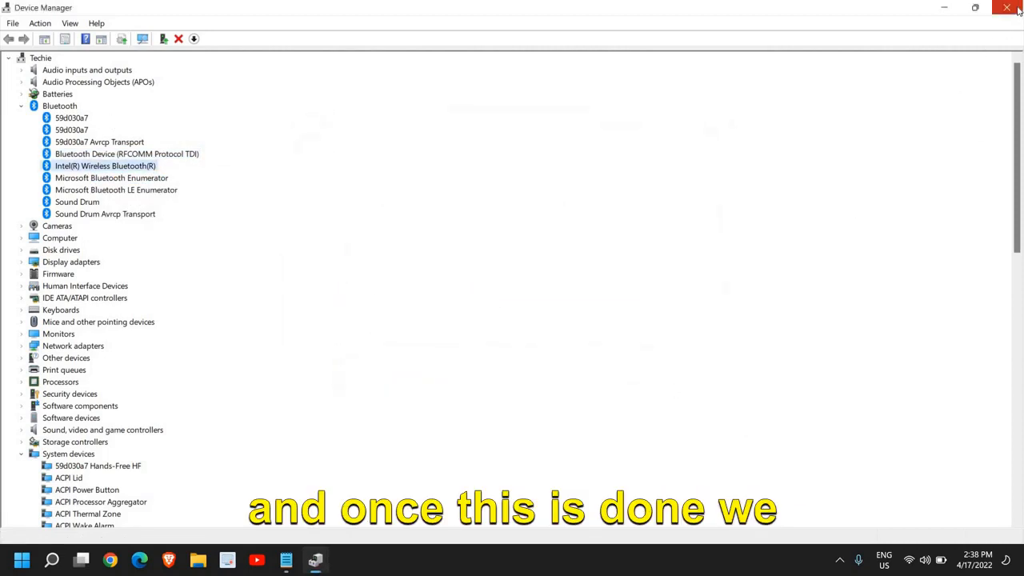
pyautogui.click(1007, 6)
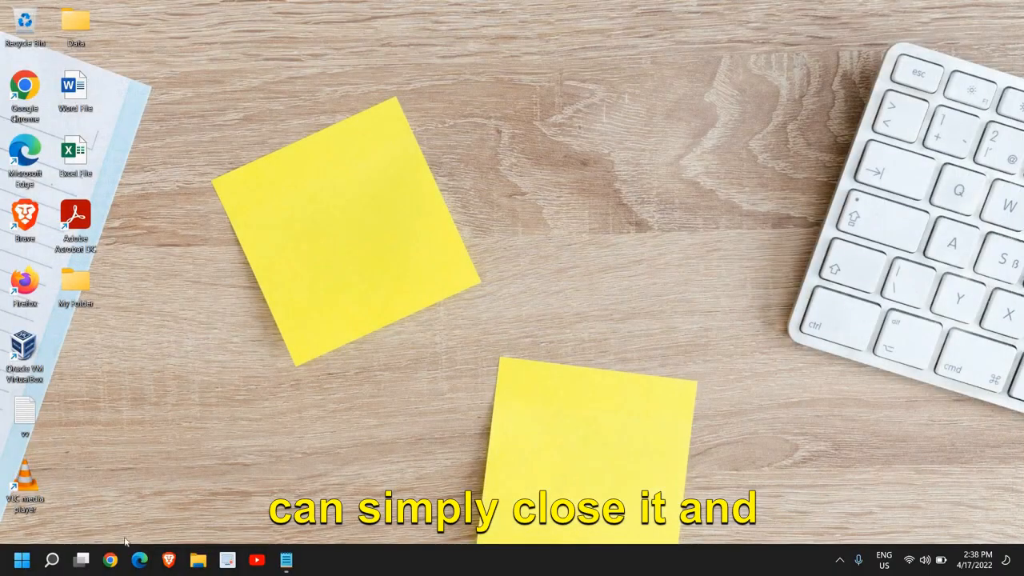
# Open Windows Settings from the Start button's quick link menu.
pyautogui.rightClick(22, 560)
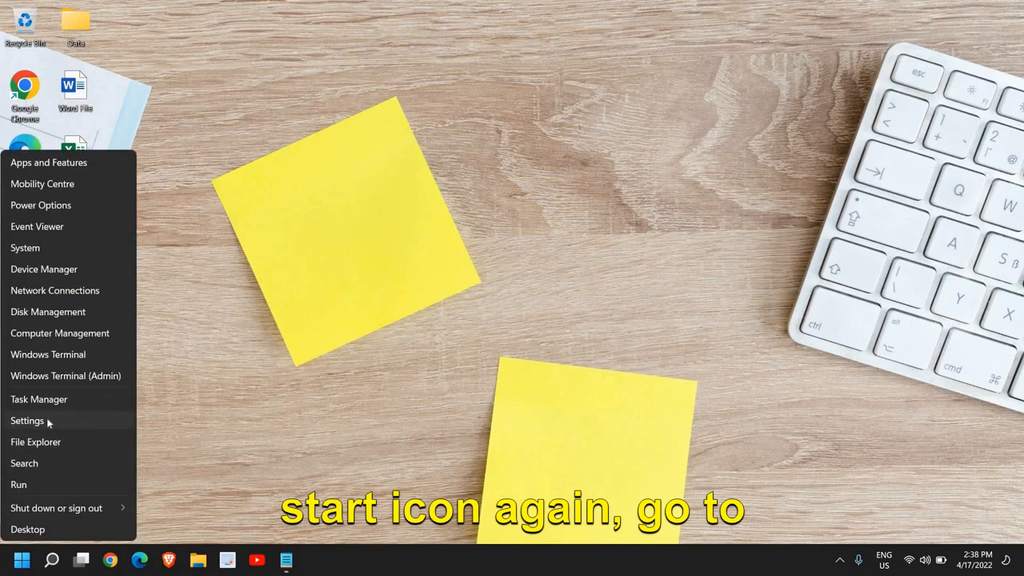
pyautogui.click(27, 420)
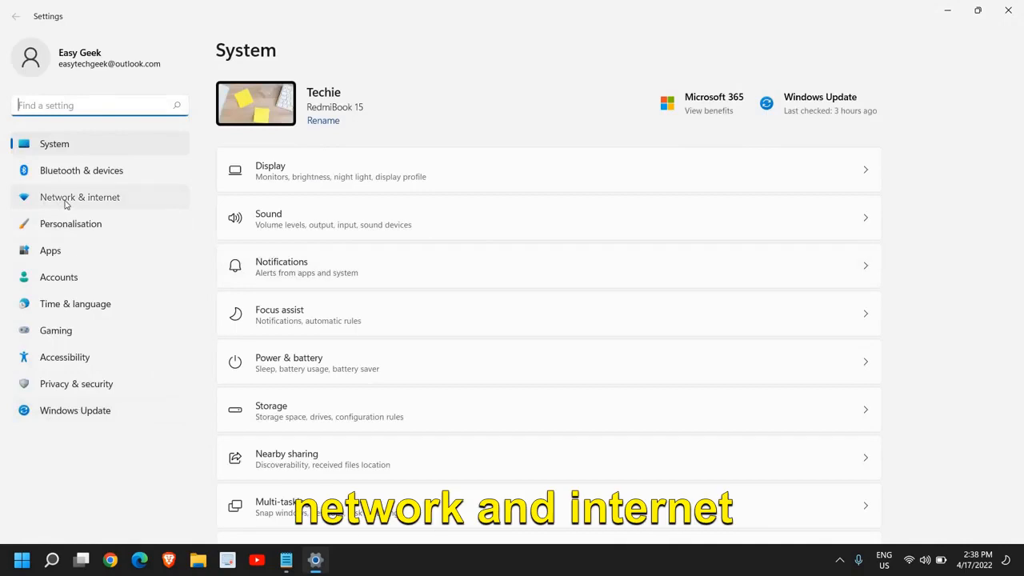
# Under Network & internet Flight mode, keep WiFi and Bluetooth on, then close Settings.
pyautogui.click(80, 197)
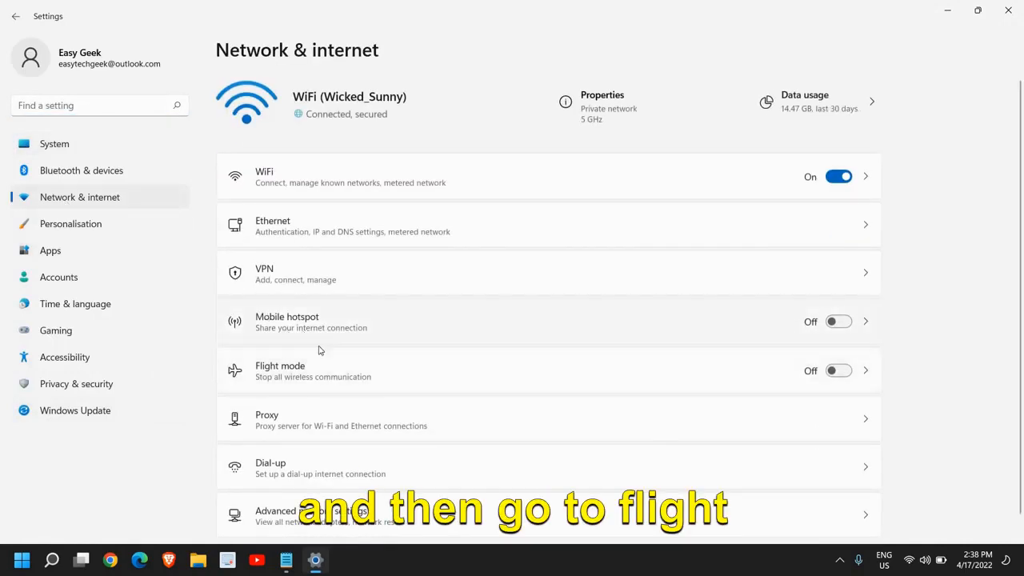
pyautogui.moveTo(278, 371)
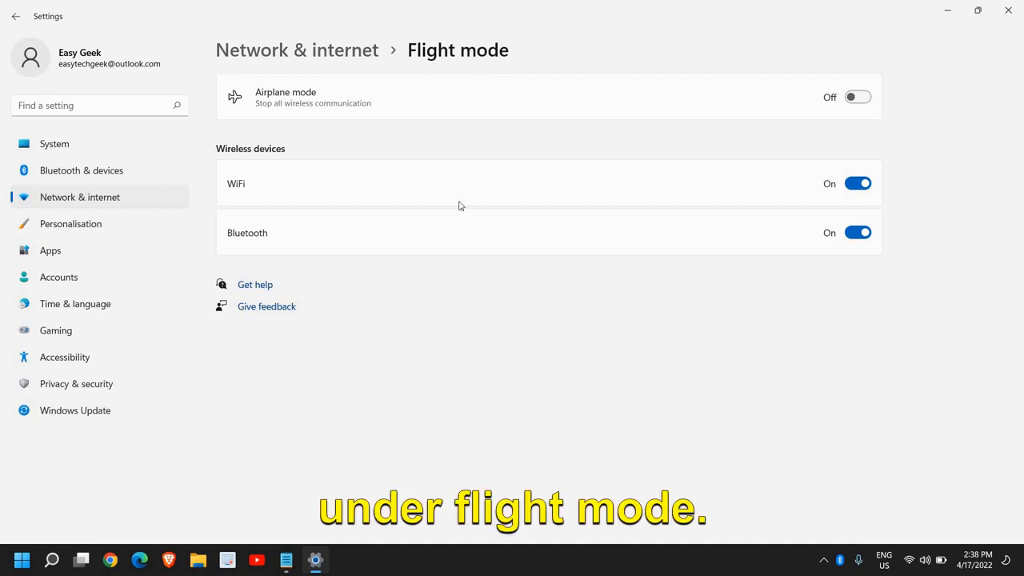
pyautogui.click(1009, 10)
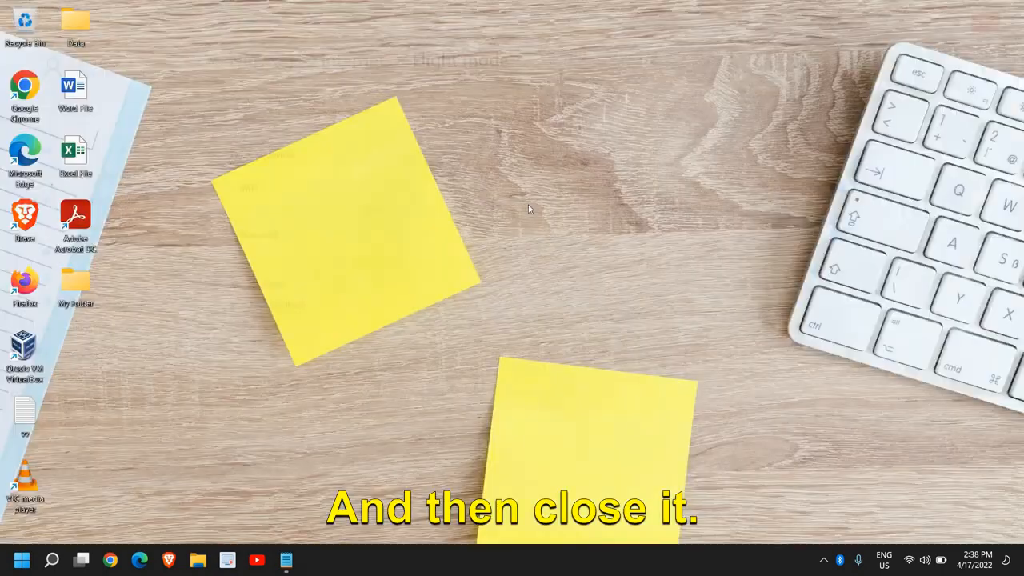
# Search for 'bluetooth and other devices settings' and go to that Settings page.
pyautogui.click(51, 560)
pyautogui.write('blue')
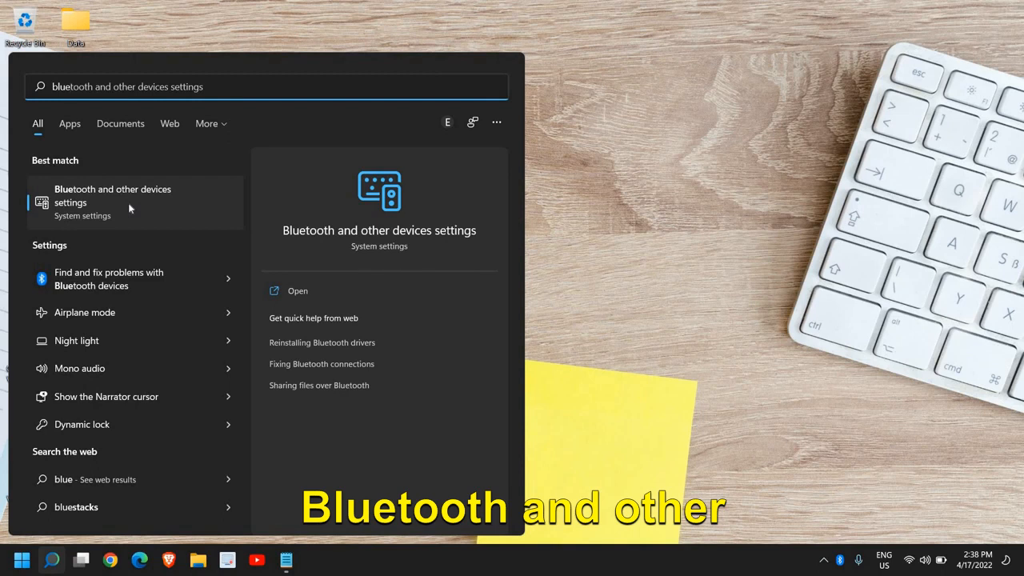
pyautogui.click(112, 195)
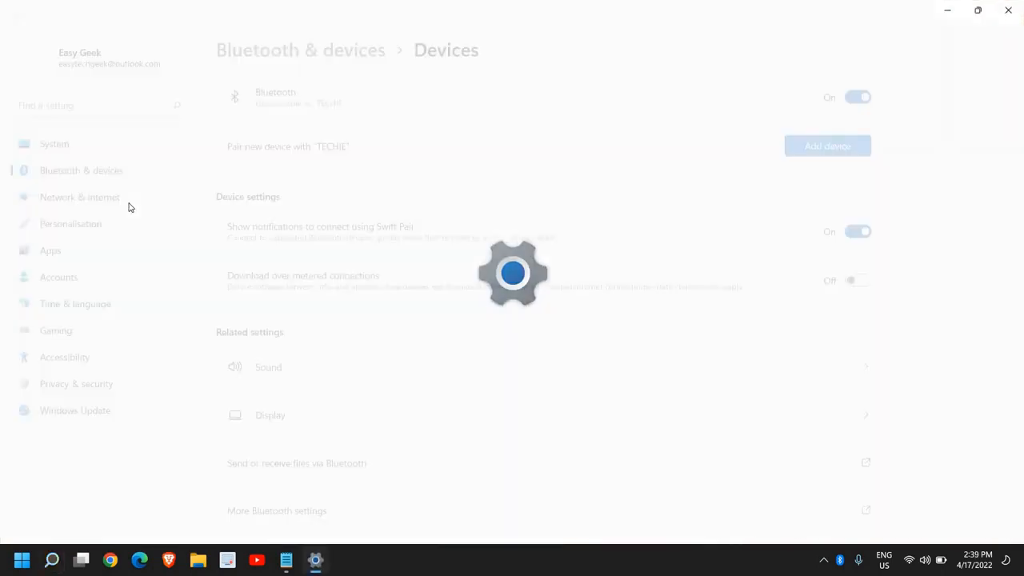